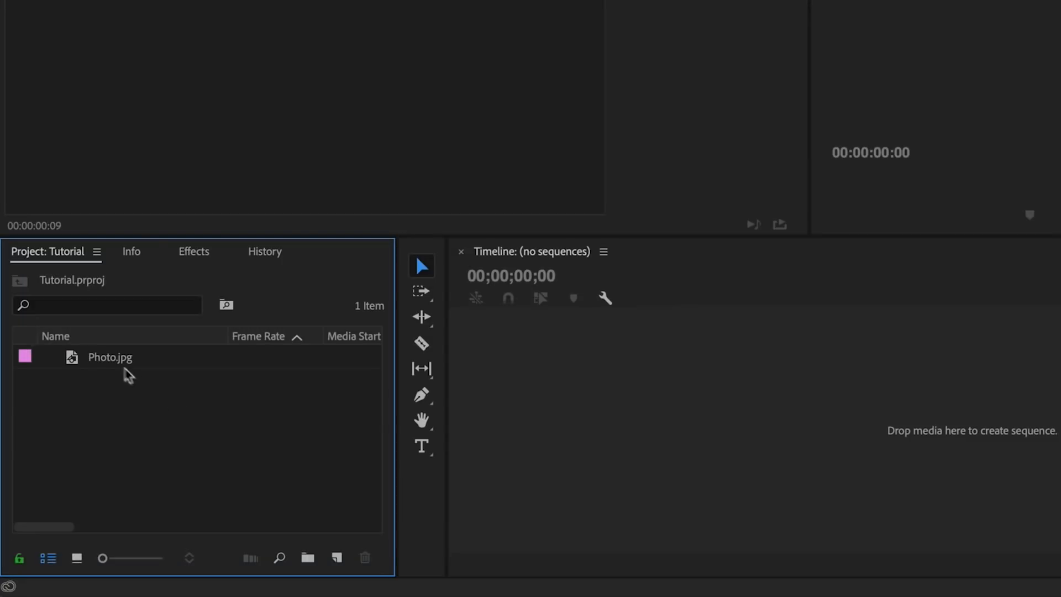
pyautogui.moveTo(110, 358)
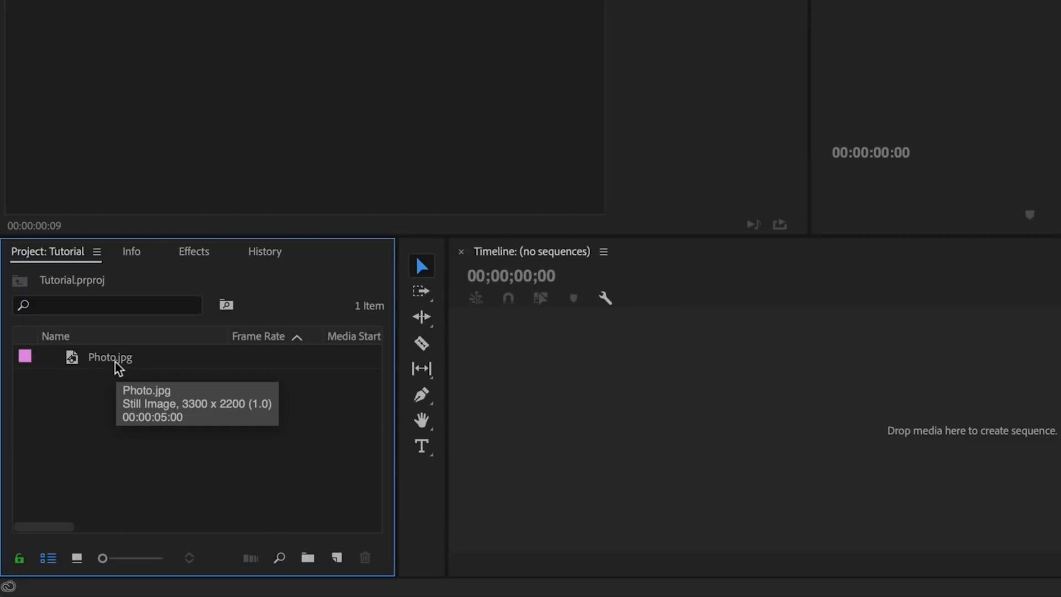
# - Switch to the Editing workspace and review the Window menu's panel list
pyautogui.click(123, 5)
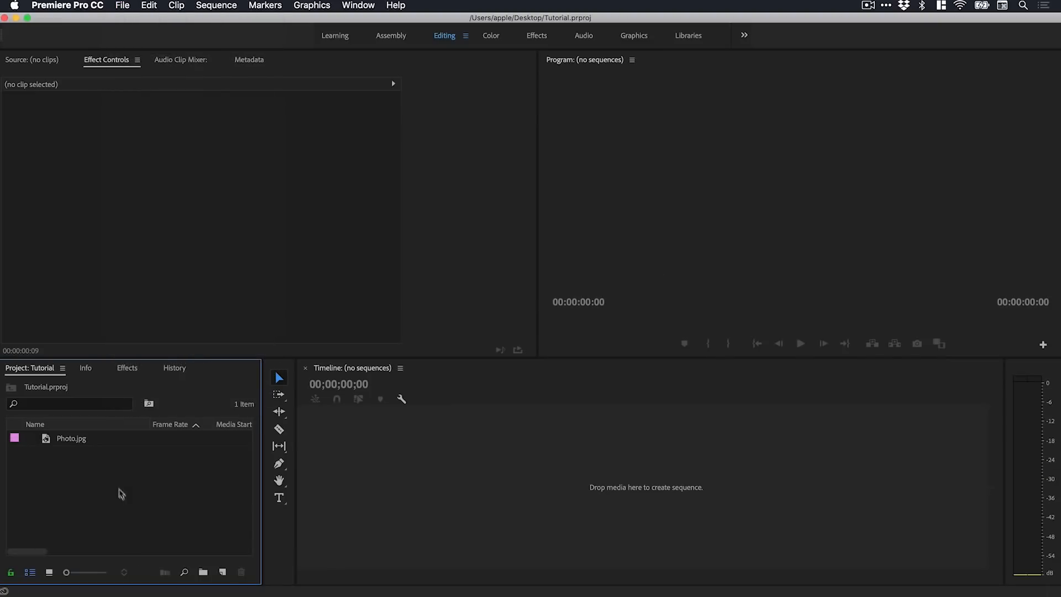
pyautogui.moveTo(129, 492)
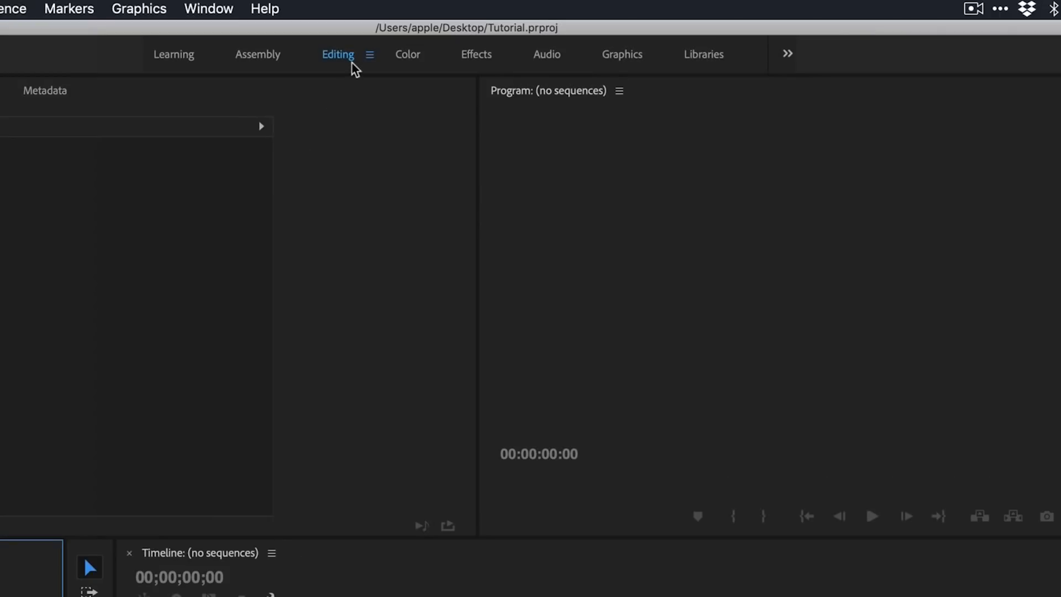
pyautogui.click(208, 9)
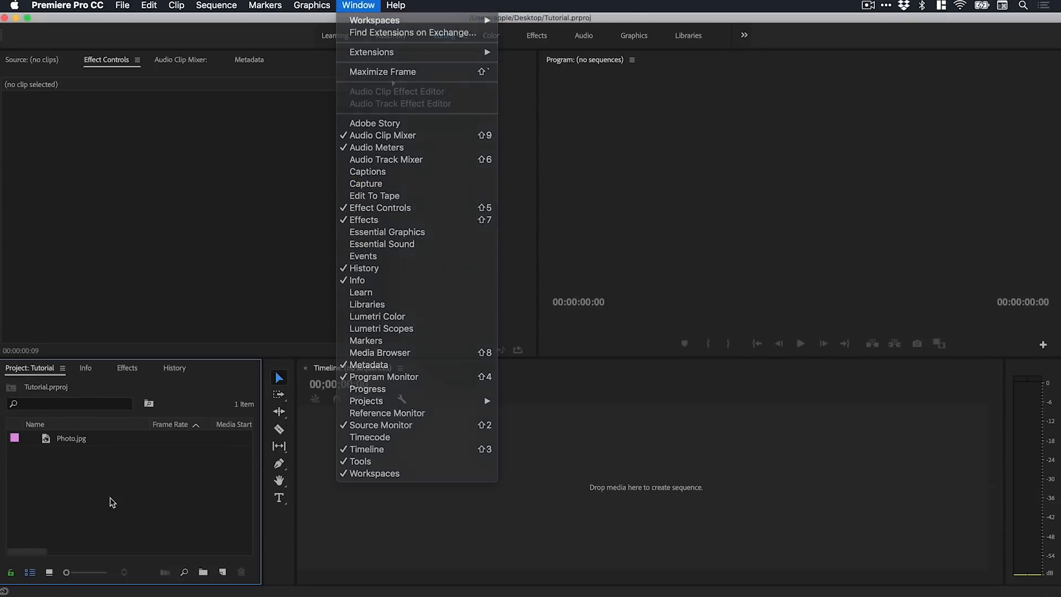
# - Drop Photo.jpg onto the Timeline to create a 25 fps sequence with it on V1
pyautogui.click(70, 438)
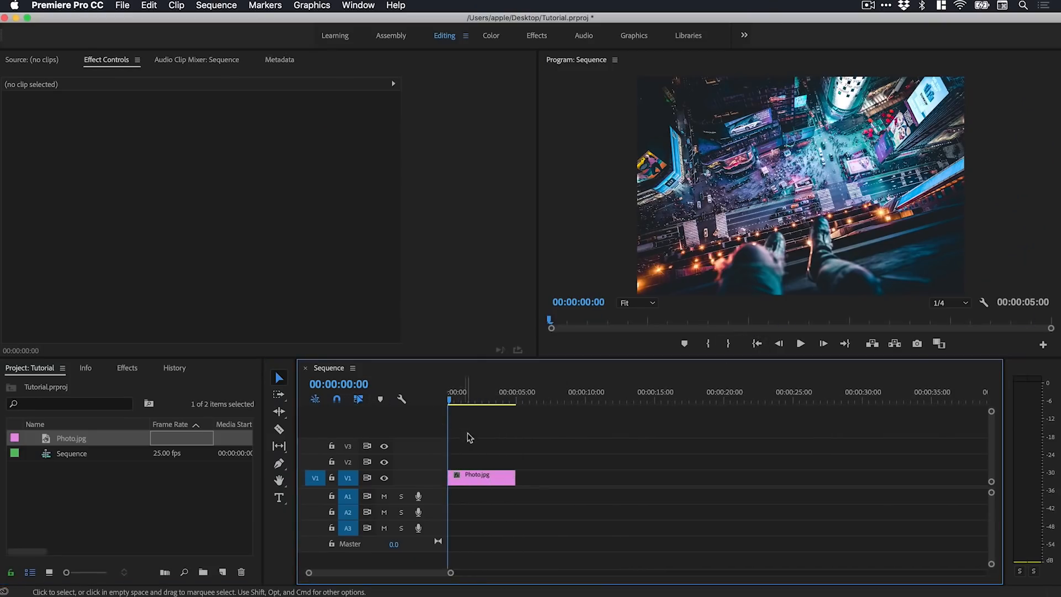
# - Test-slide the photo's Motion Position, then clear the keyframes to restore 1650, 1100
pyautogui.click(480, 474)
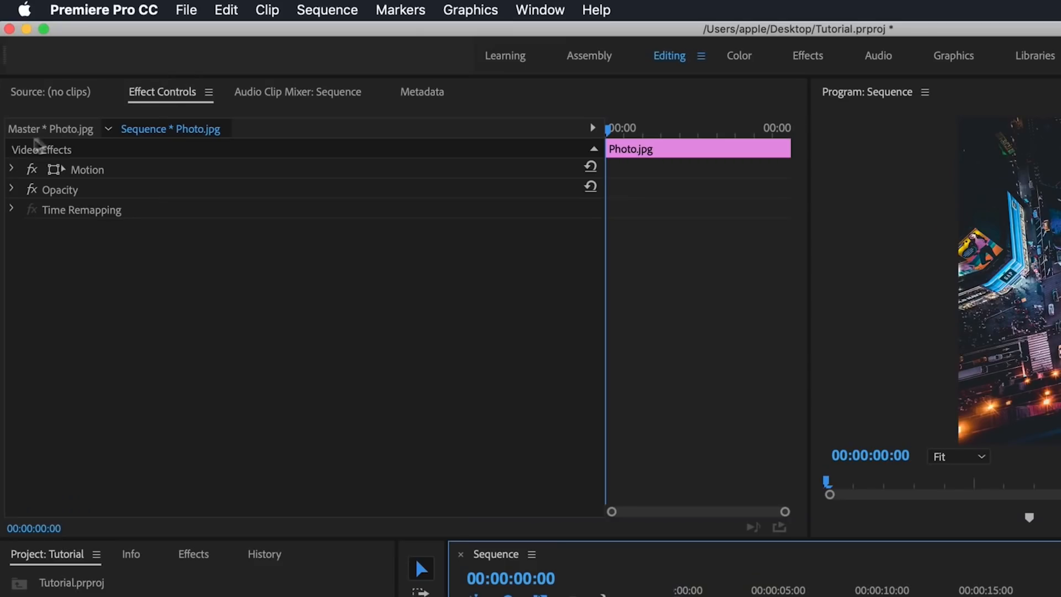
pyautogui.click(12, 169)
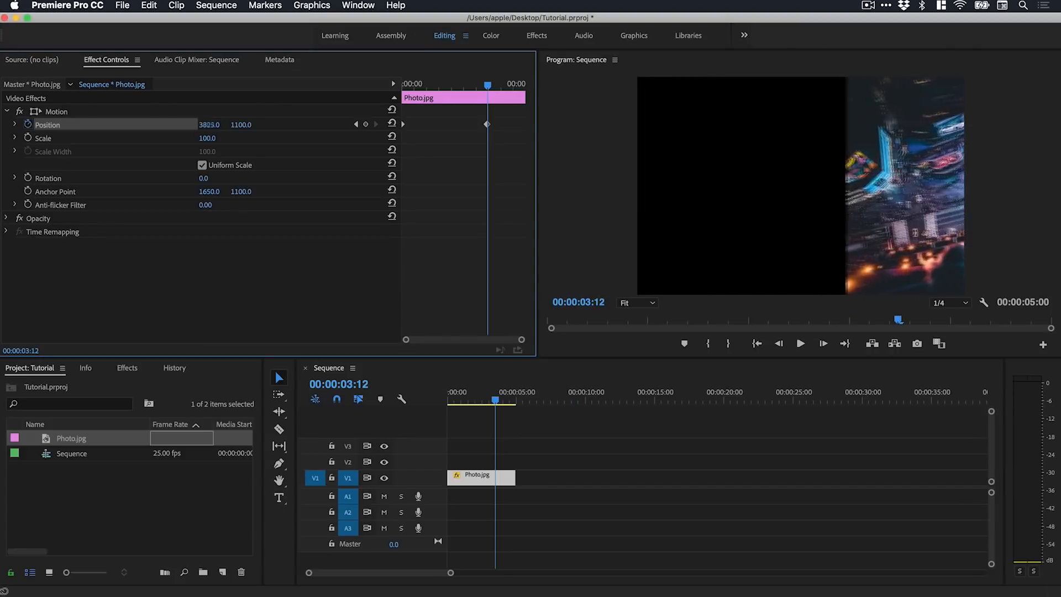
pyautogui.moveTo(209, 124); pyautogui.dragTo(223, 125)
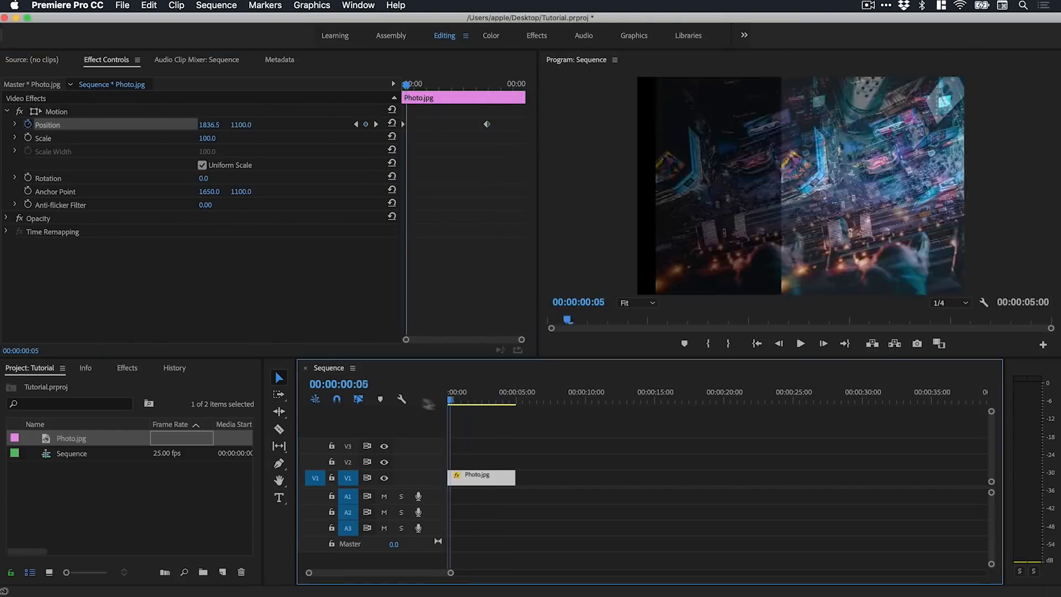
pyautogui.click(800, 343)
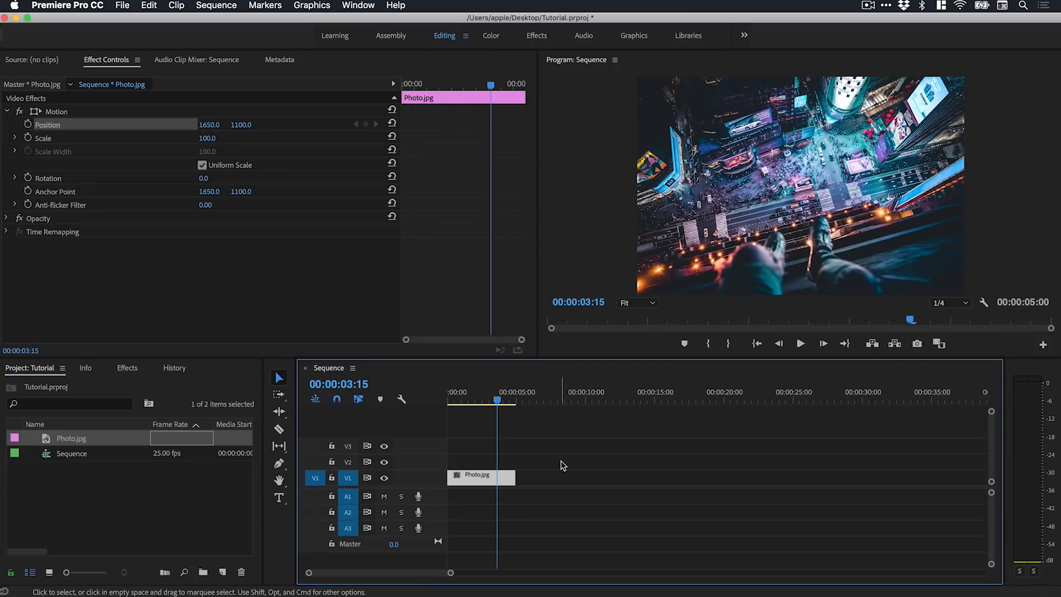
pyautogui.click(480, 476)
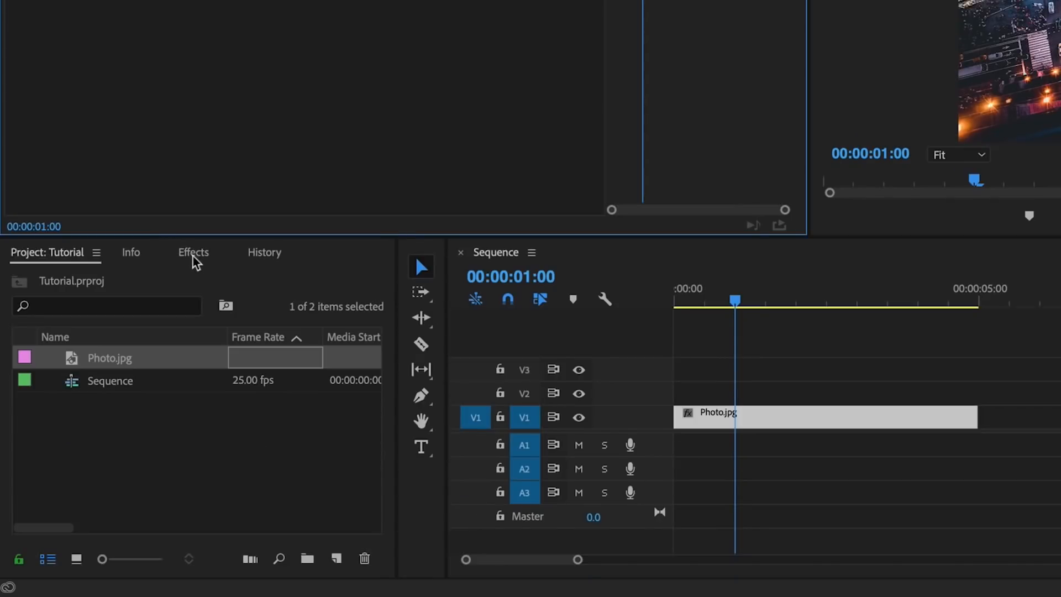
# - Expand Video Effects > Distort in the Effects panel and search for 'transform'
pyautogui.click(193, 252)
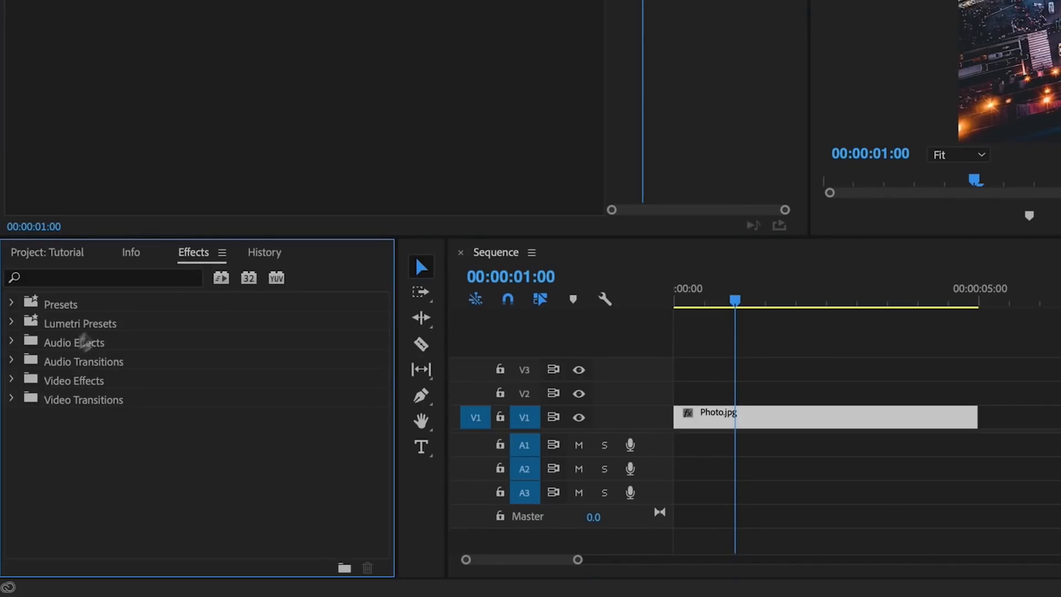
pyautogui.click(11, 381)
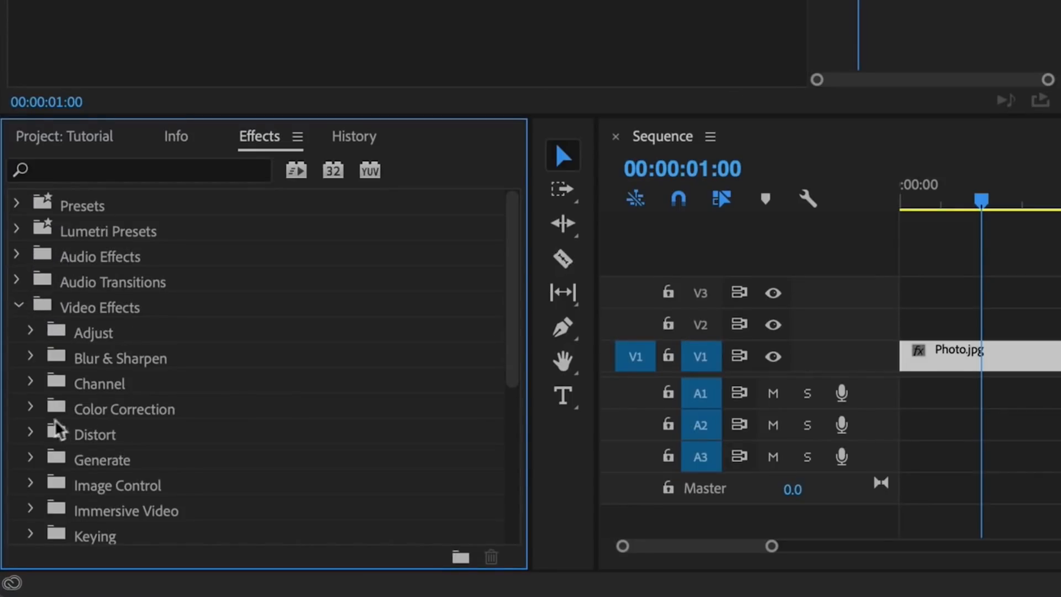
pyautogui.click(30, 434)
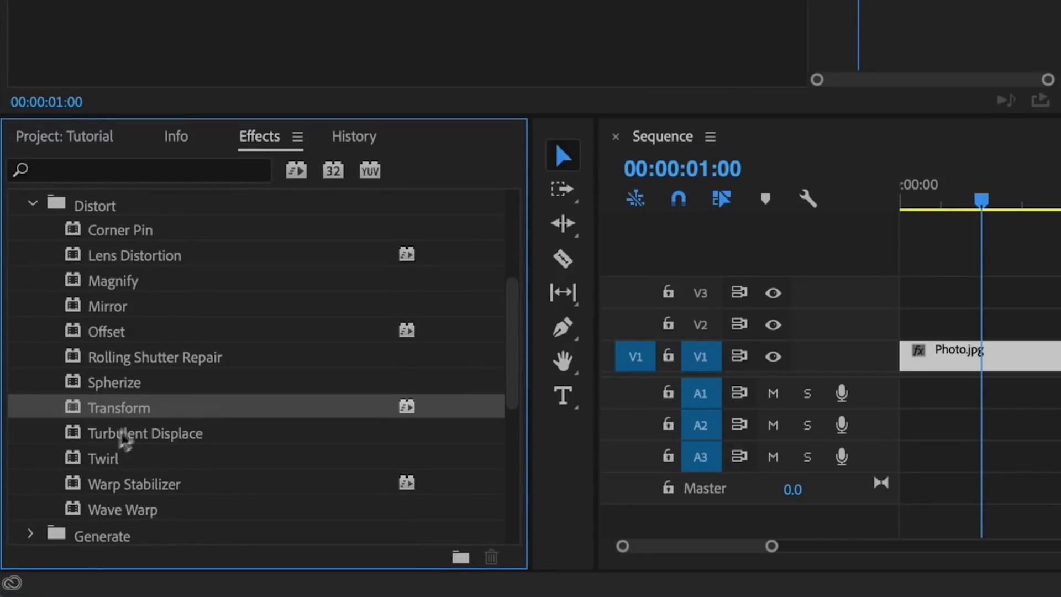
pyautogui.moveTo(112, 193)
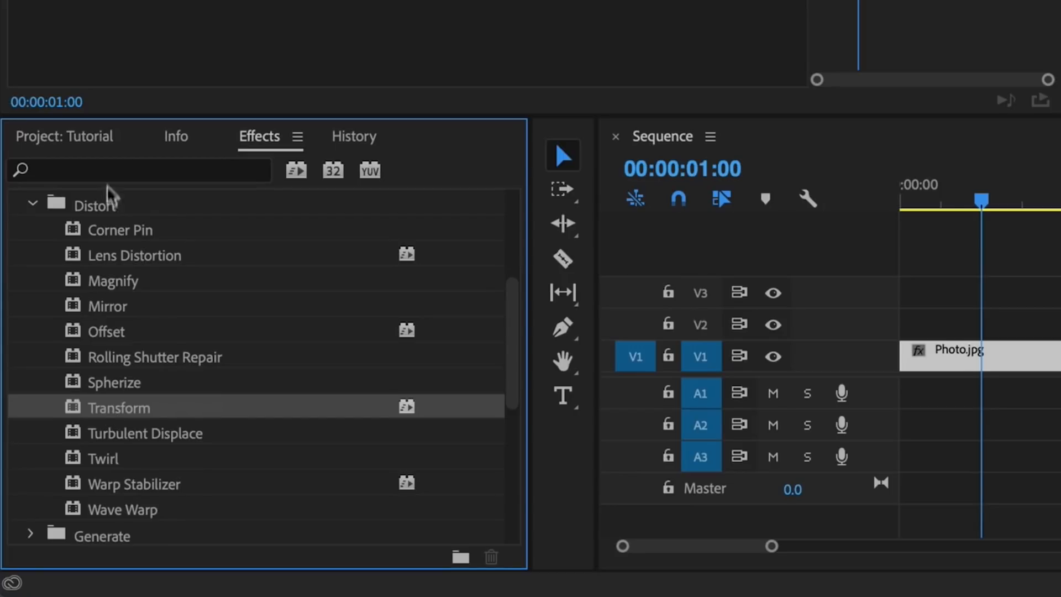
pyautogui.write('transf')
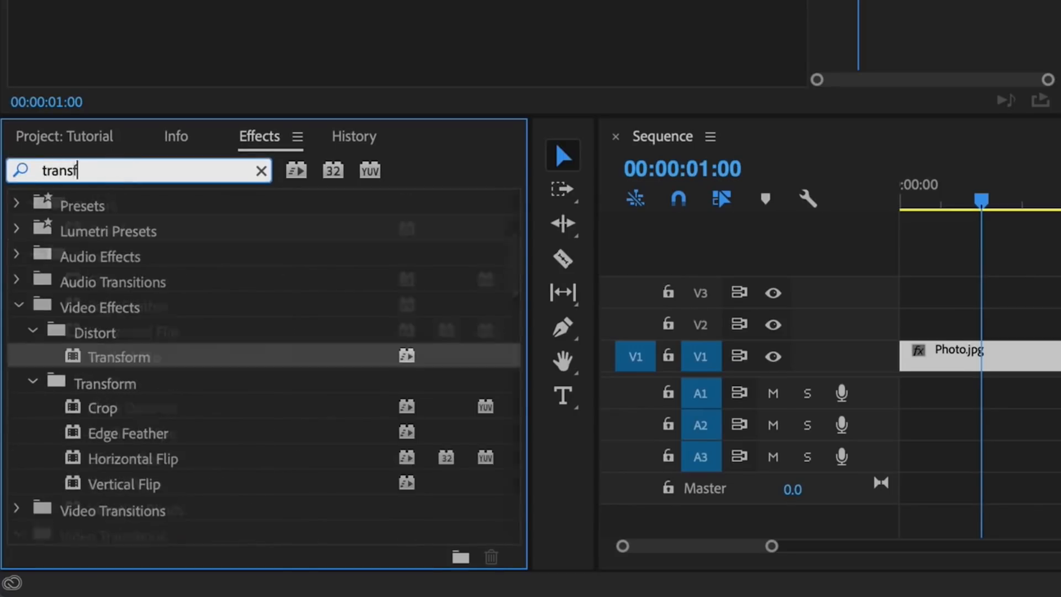
pyautogui.write('orm')
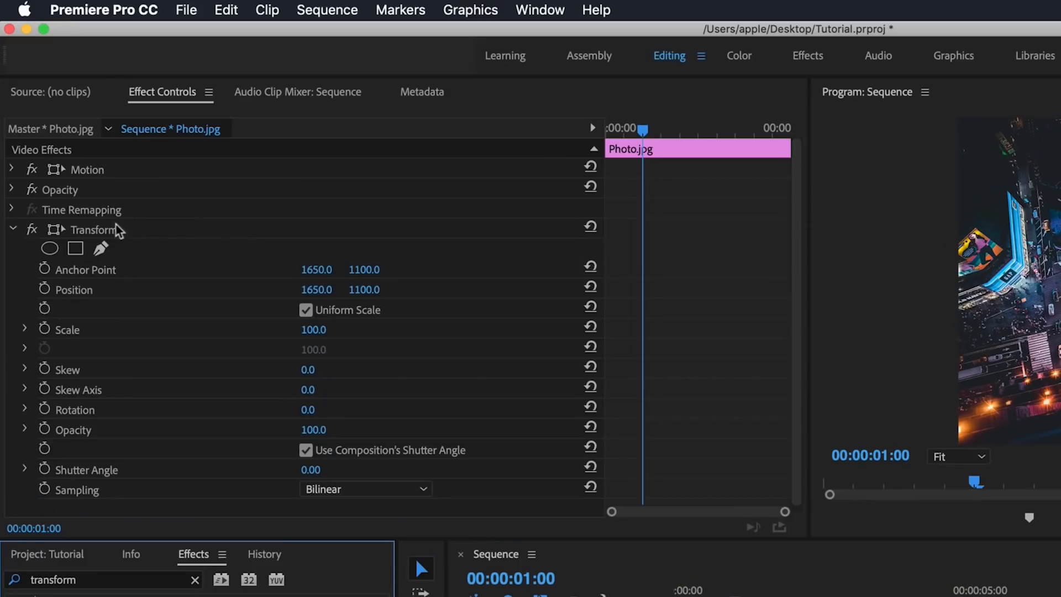
pyautogui.moveTo(95, 232)
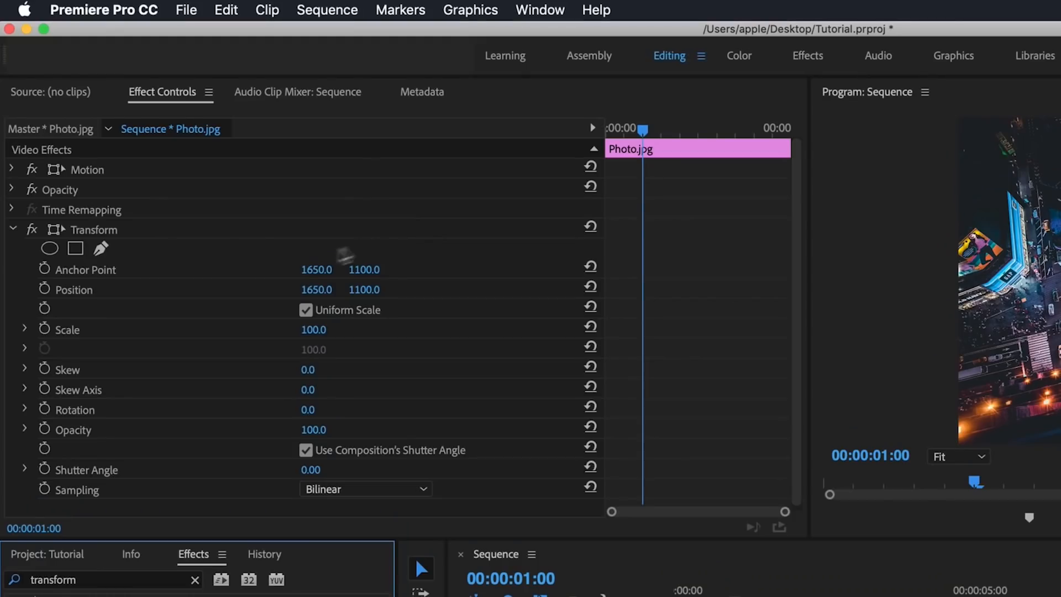
# - Add the first Transform Position keyframe at 1:00, at 1650, 1100
pyautogui.click(44, 289)
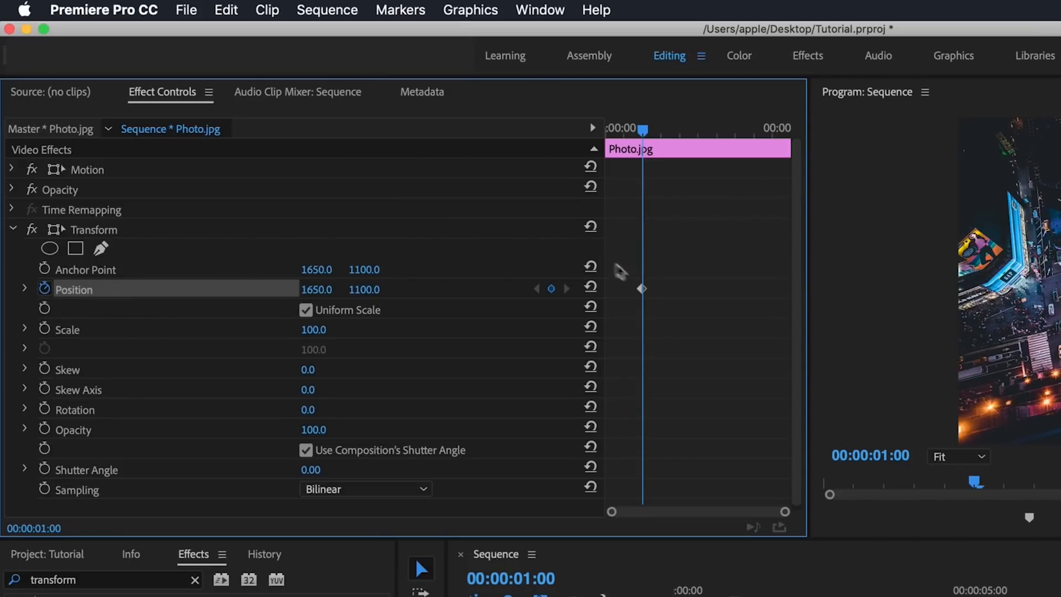
pyautogui.moveTo(612, 406)
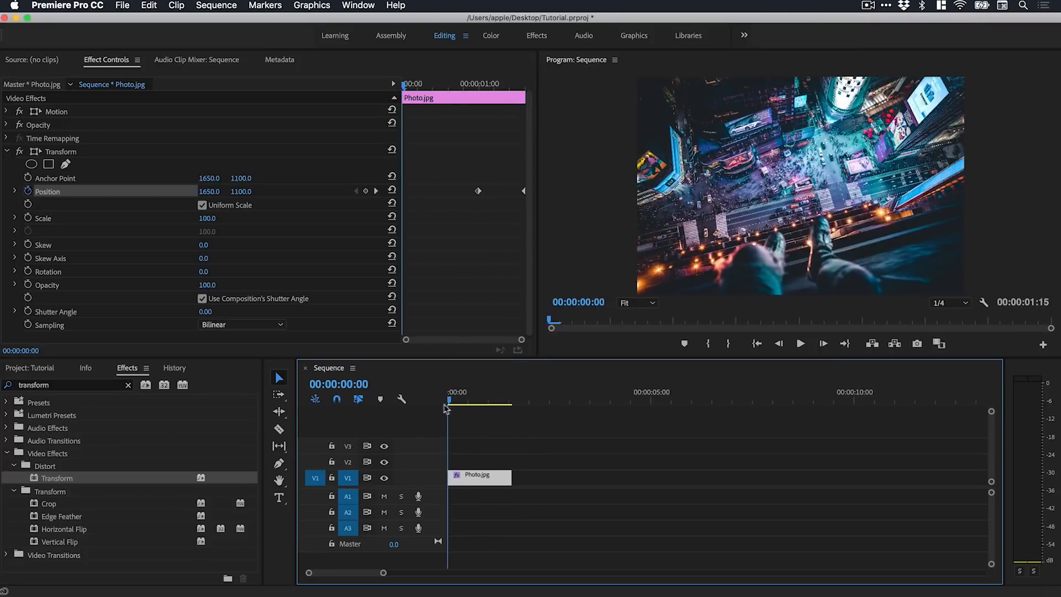
pyautogui.click(800, 343)
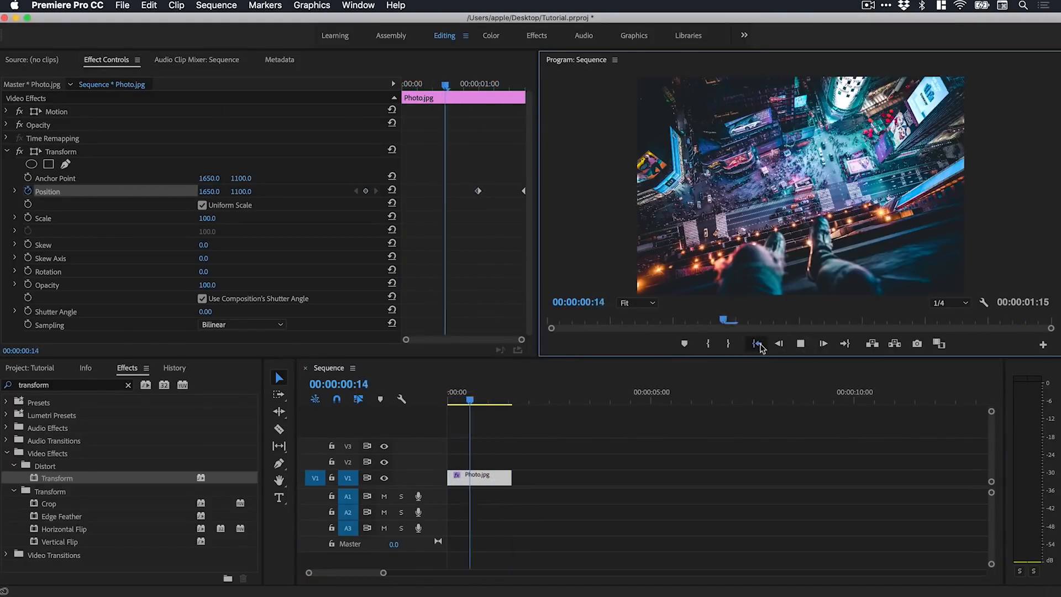
pyautogui.click(756, 344)
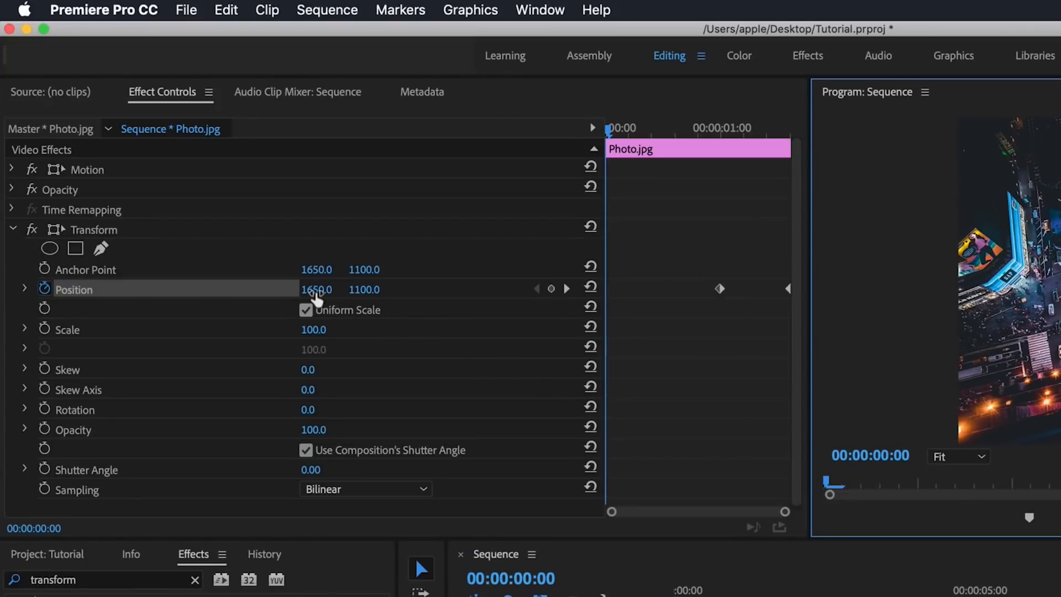
pyautogui.moveTo(91, 244)
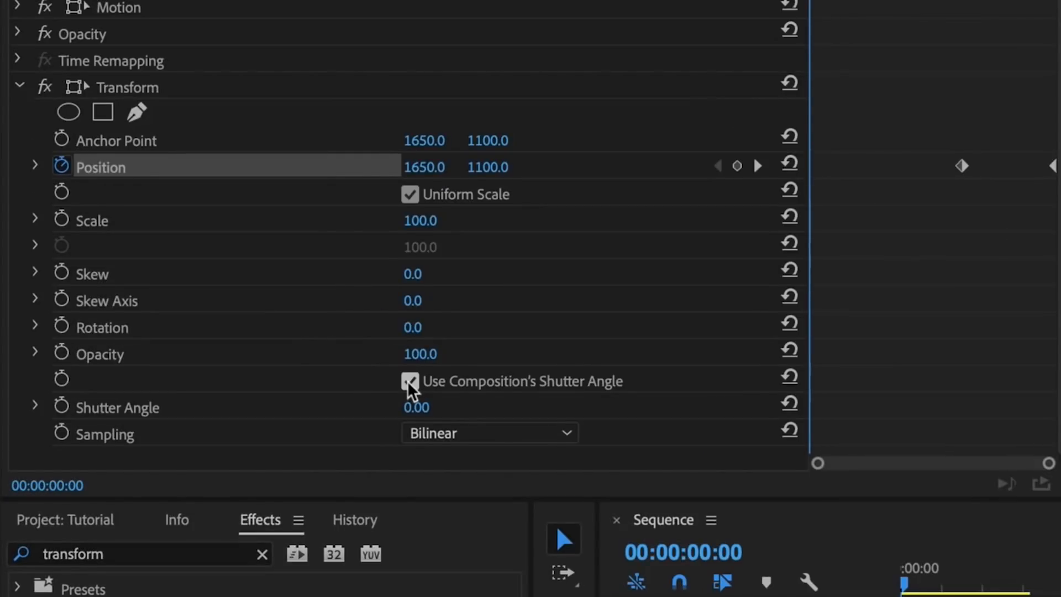
# - Give Transform its own 180 shutter angle, then play and stop the preview
pyautogui.click(411, 381)
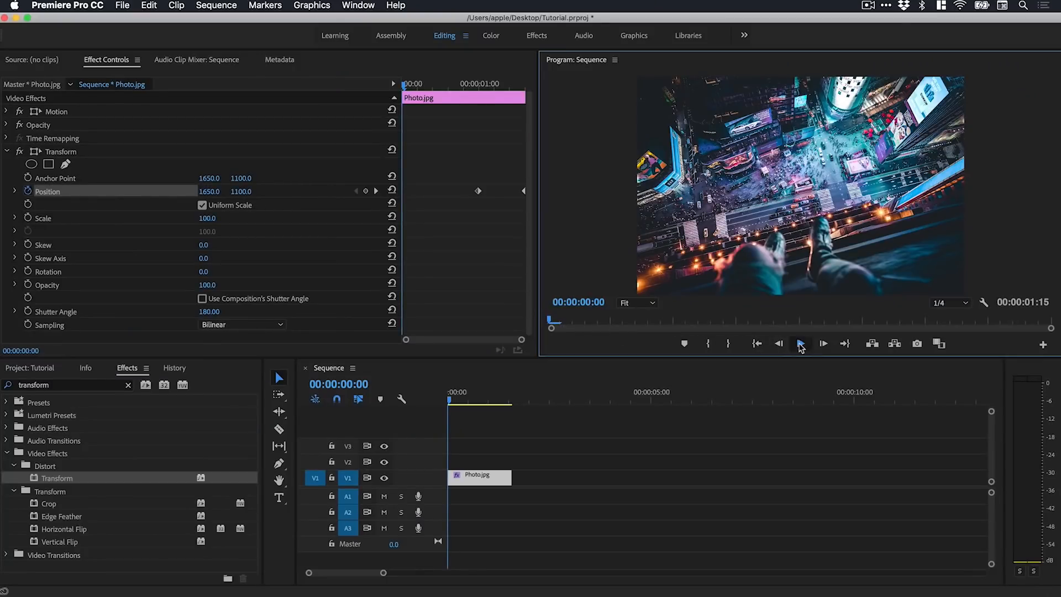
pyautogui.click(800, 344)
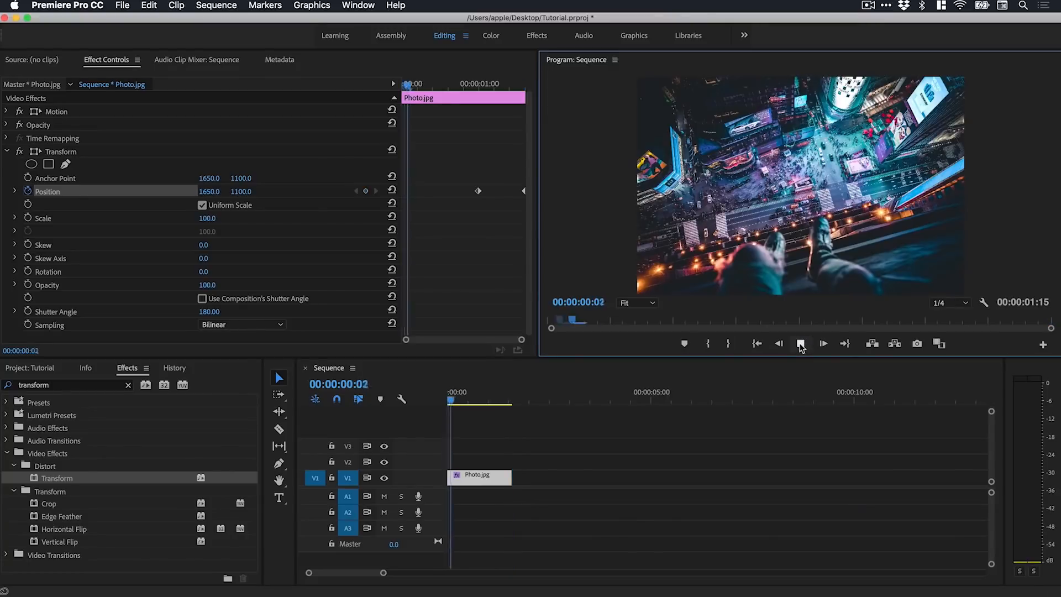
pyautogui.click(802, 344)
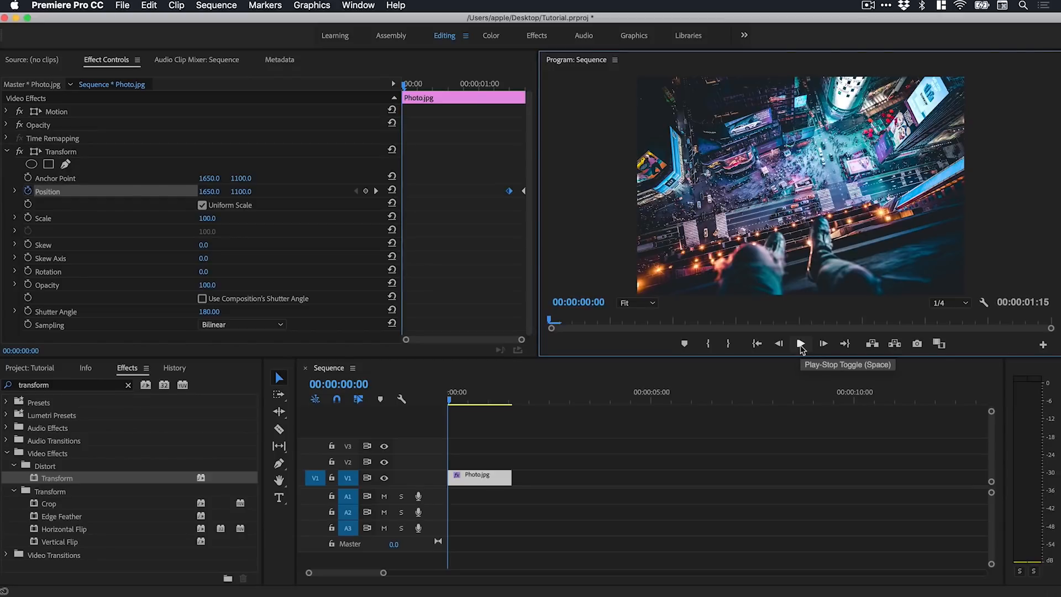
pyautogui.click(801, 343)
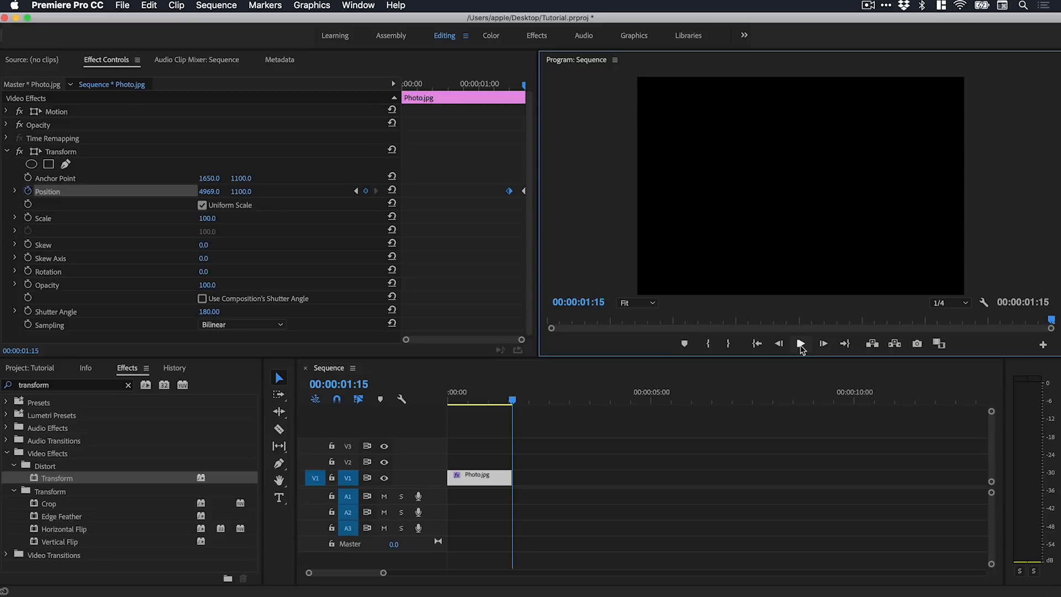
pyautogui.click(801, 343)
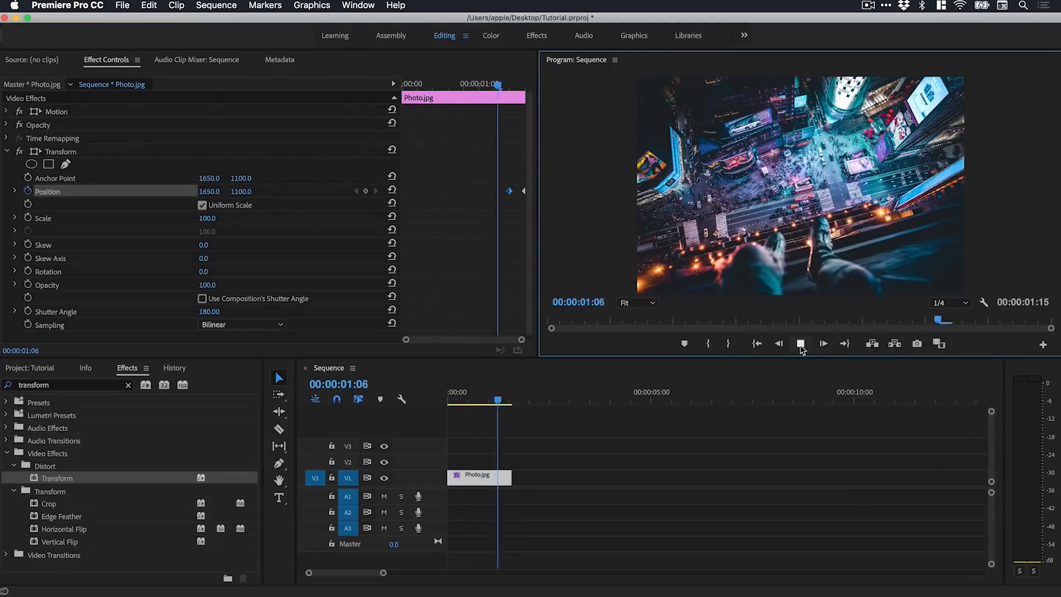